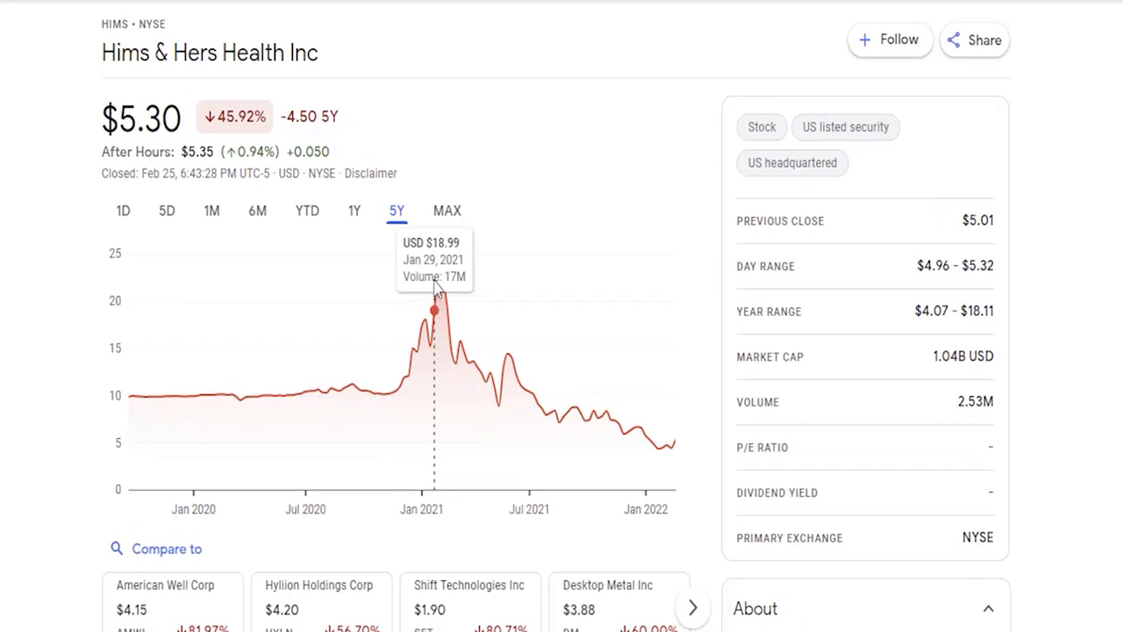
mouse_move(437, 262)
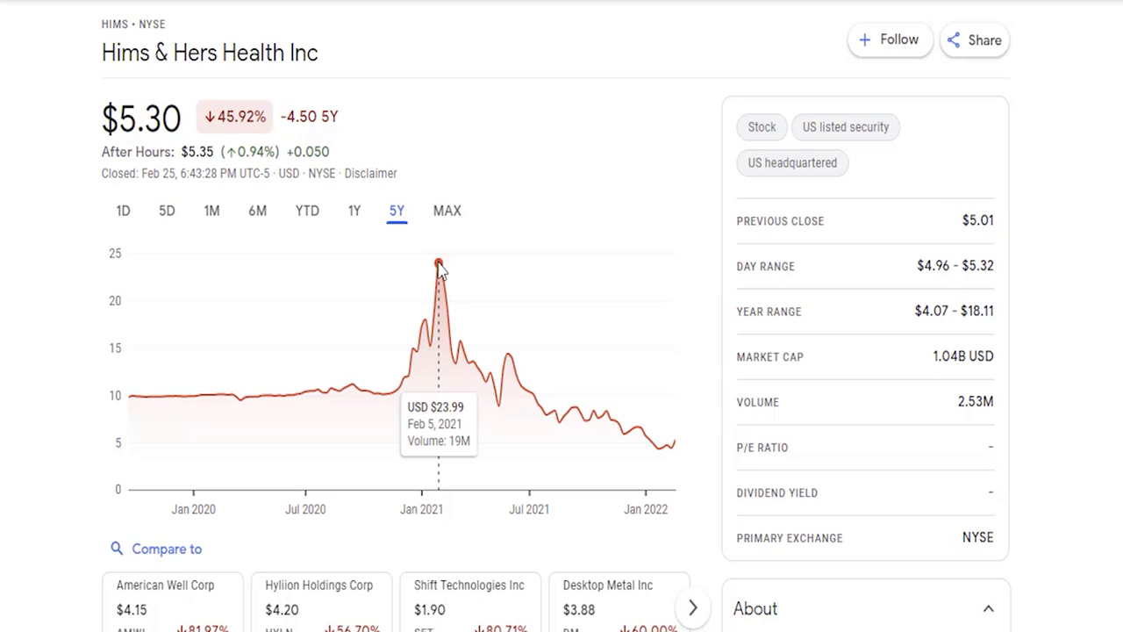
mouse_move(995, 354)
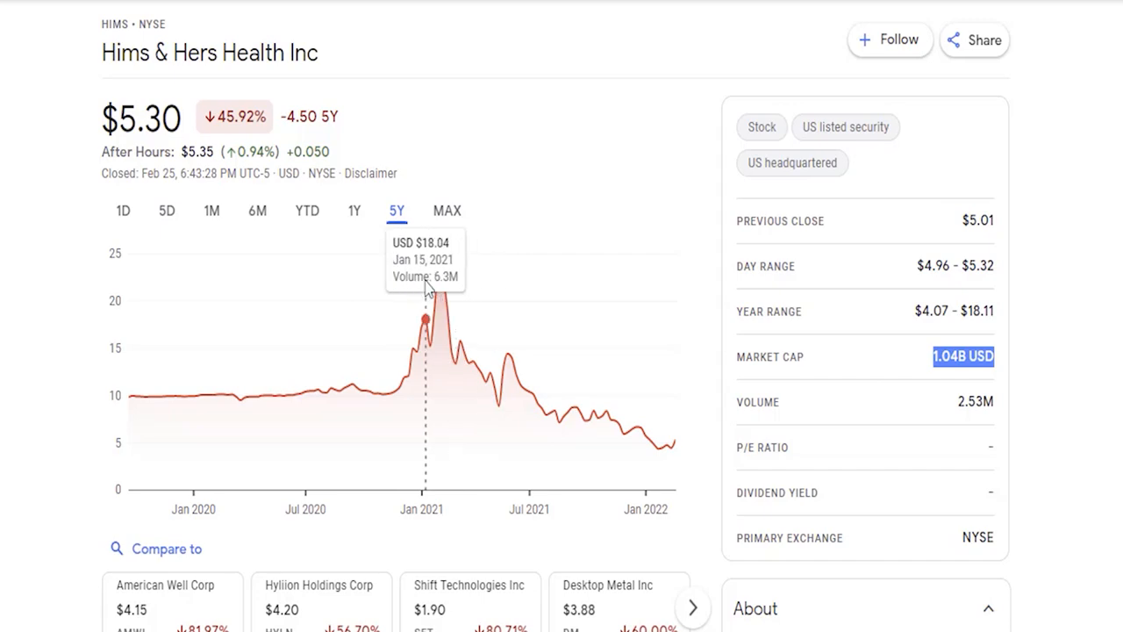
mouse_move(439, 264)
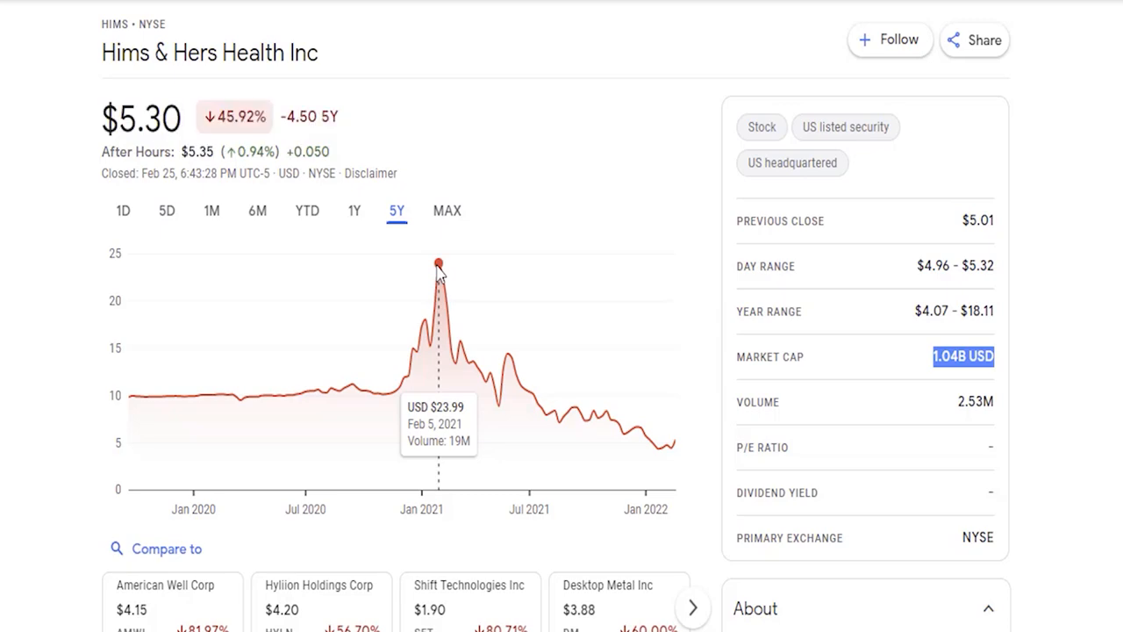
mouse_move(442, 268)
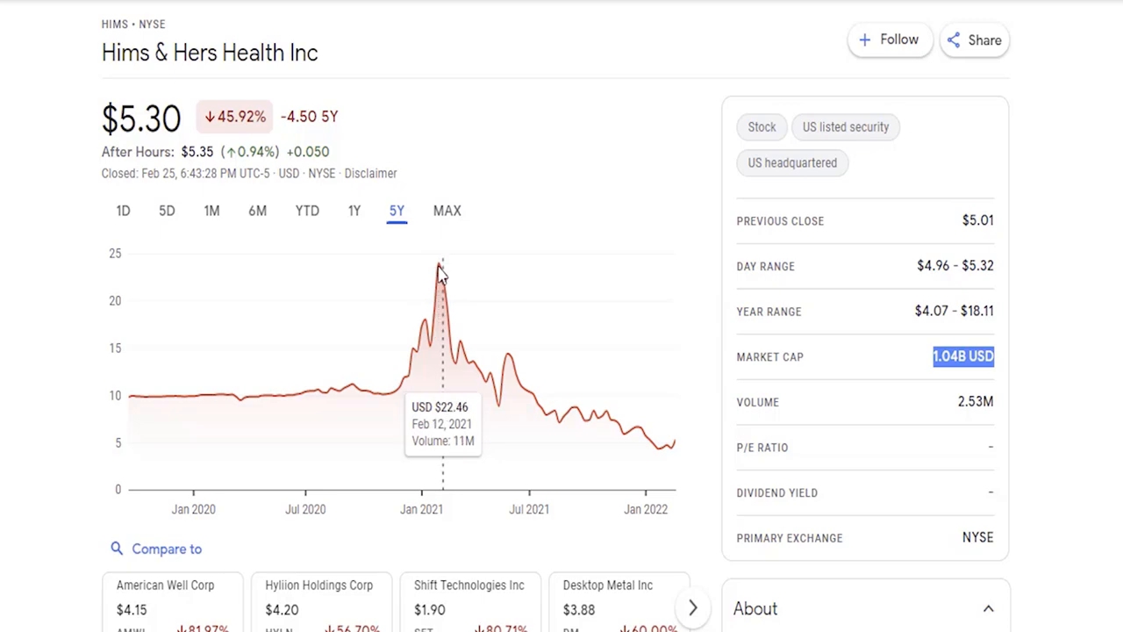
mouse_move(447, 281)
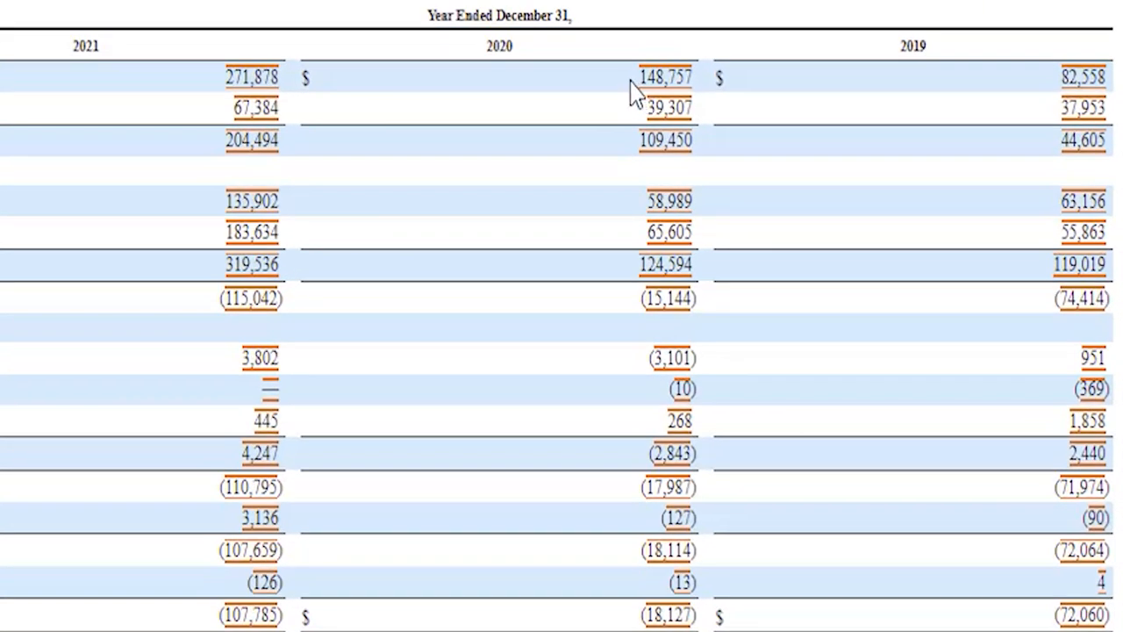
mouse_move(522, 92)
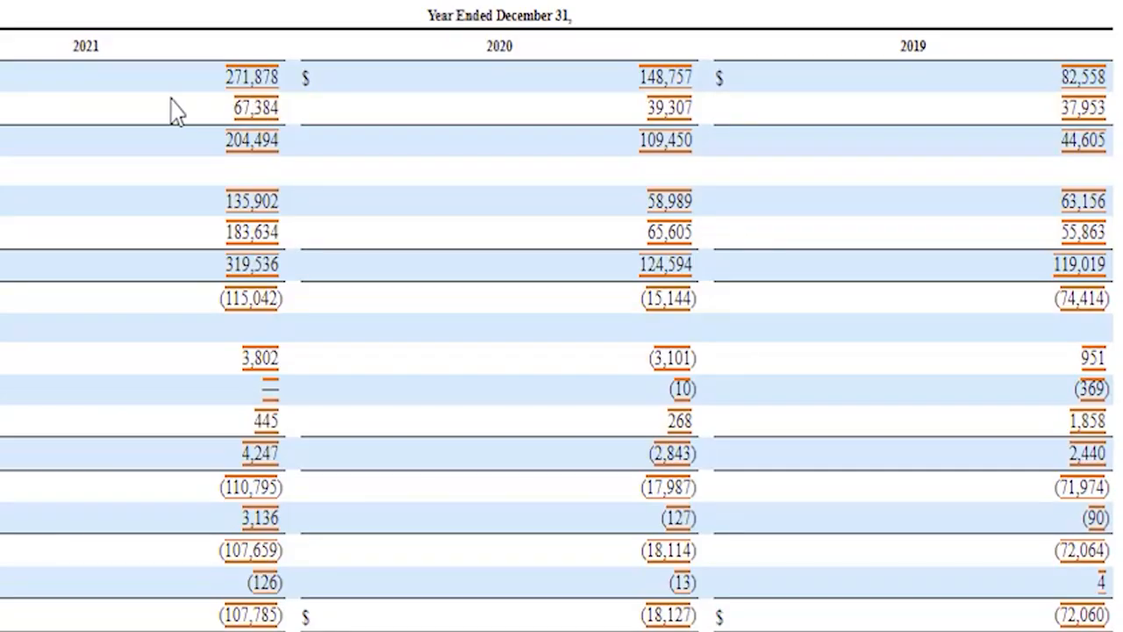
mouse_move(186, 95)
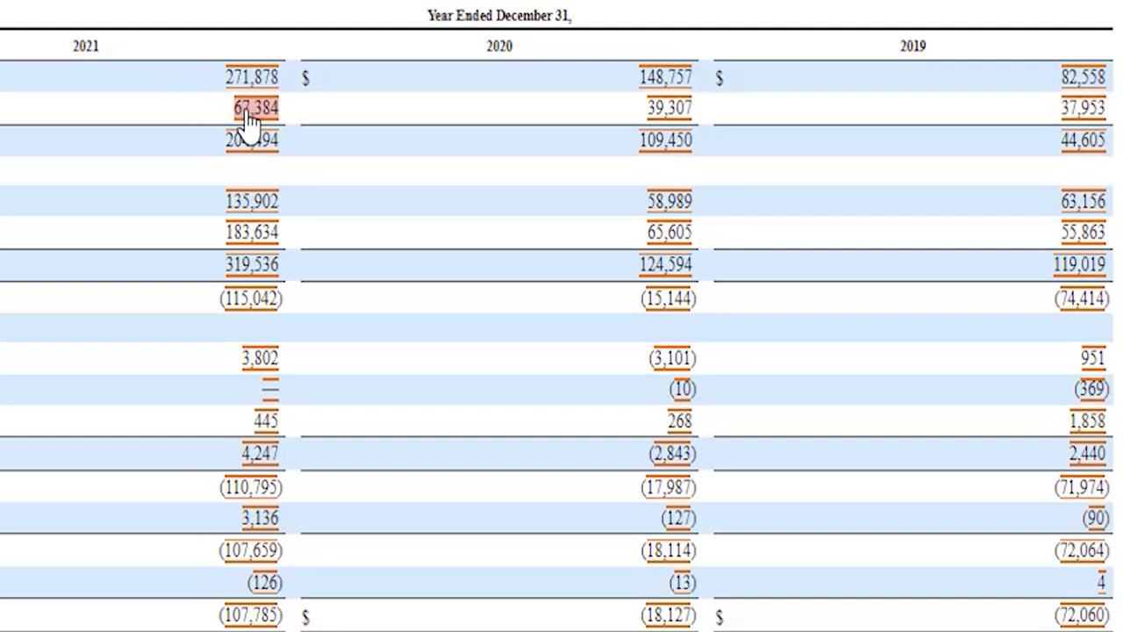
mouse_move(272, 114)
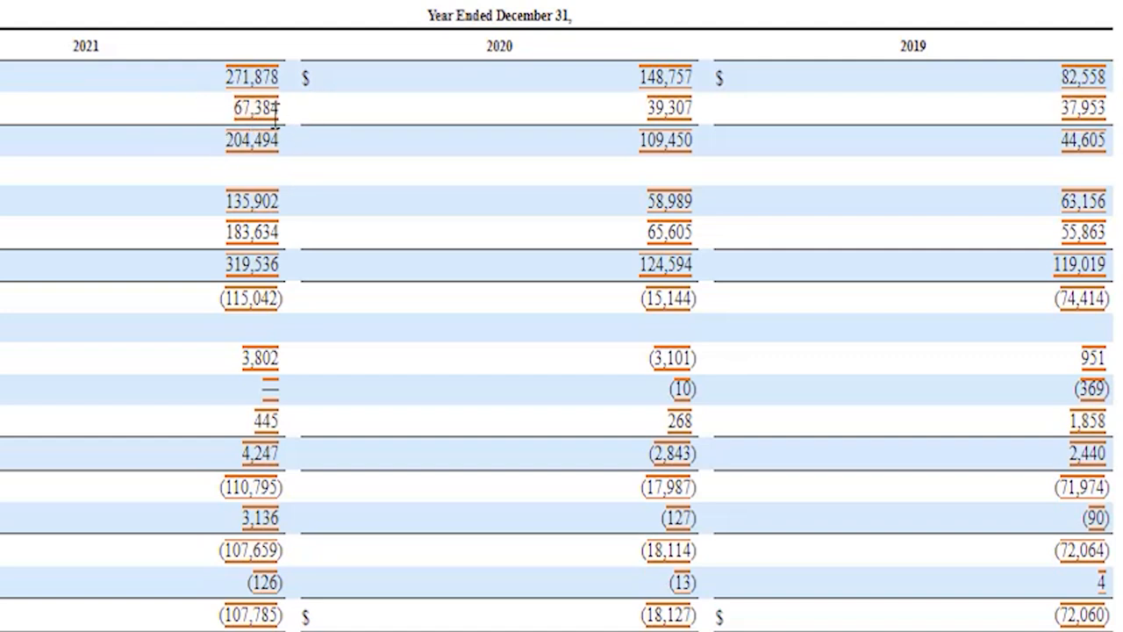
mouse_move(191, 153)
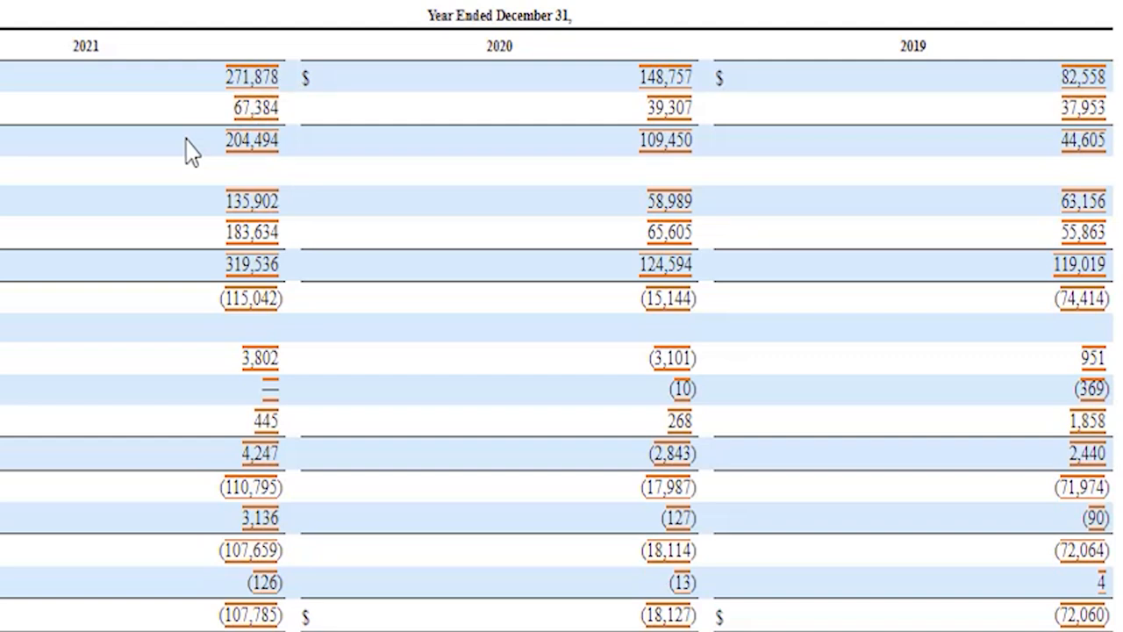
mouse_move(1006, 156)
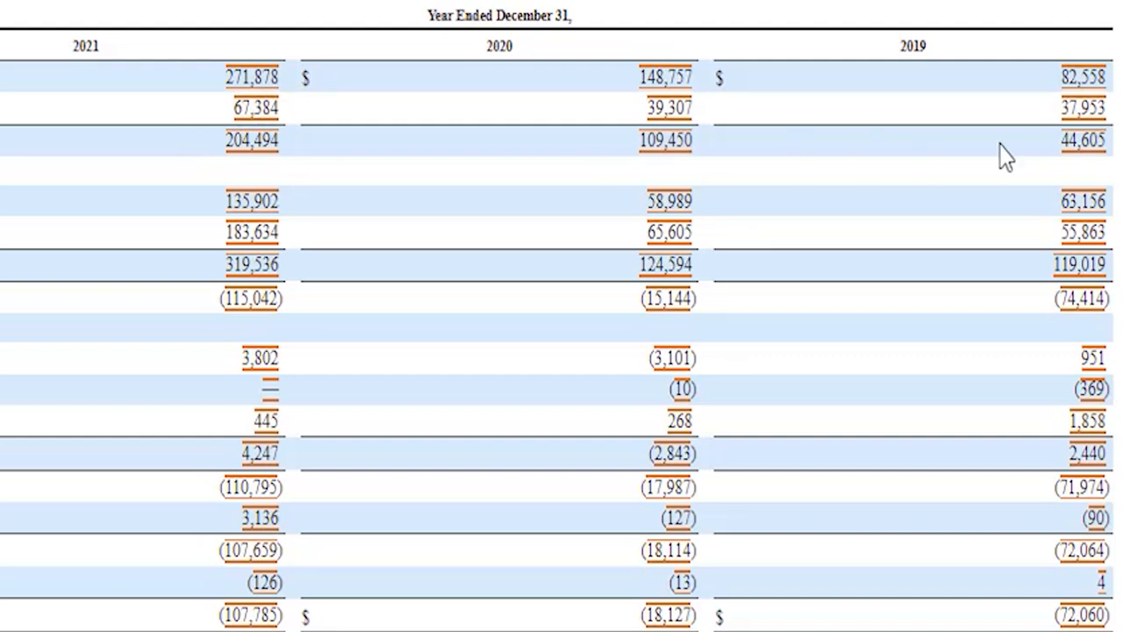
mouse_move(1011, 157)
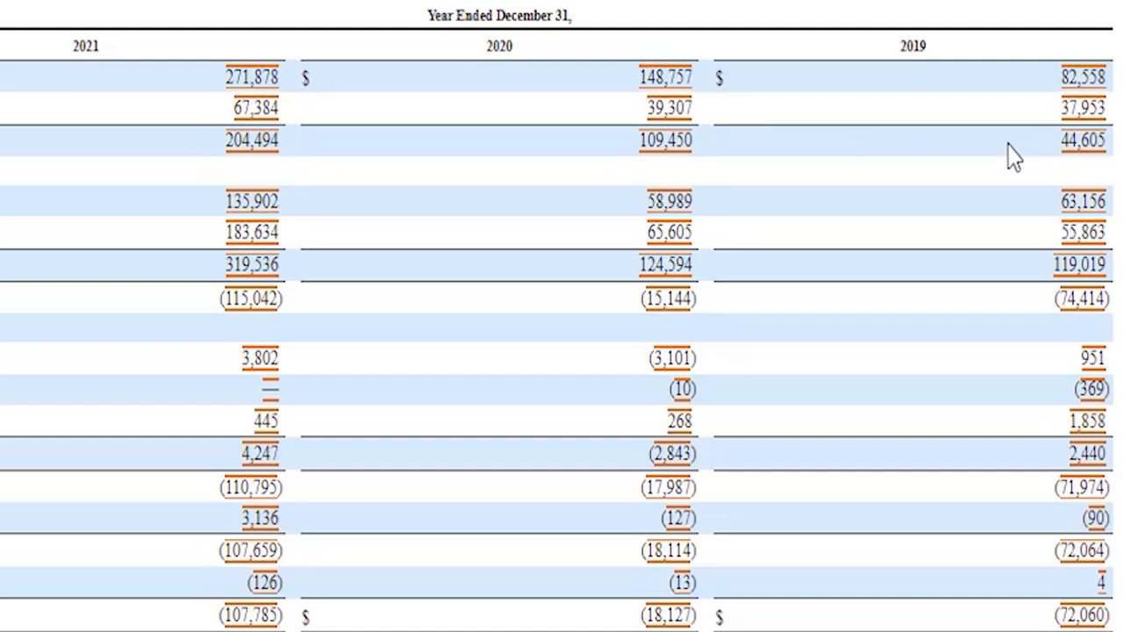
mouse_move(1019, 158)
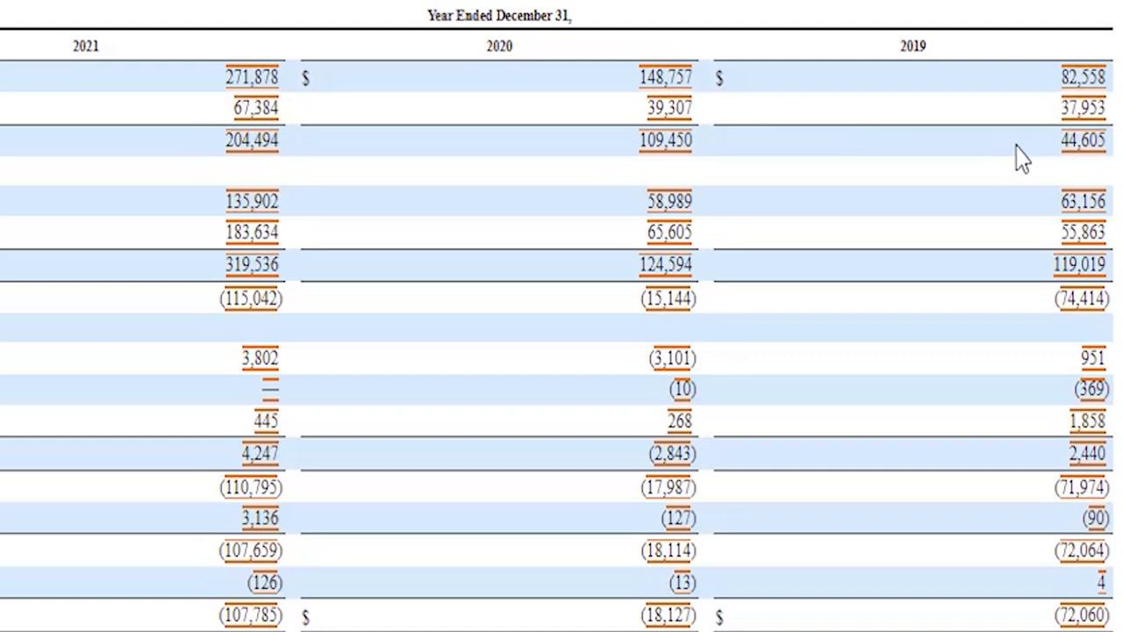
mouse_move(165, 169)
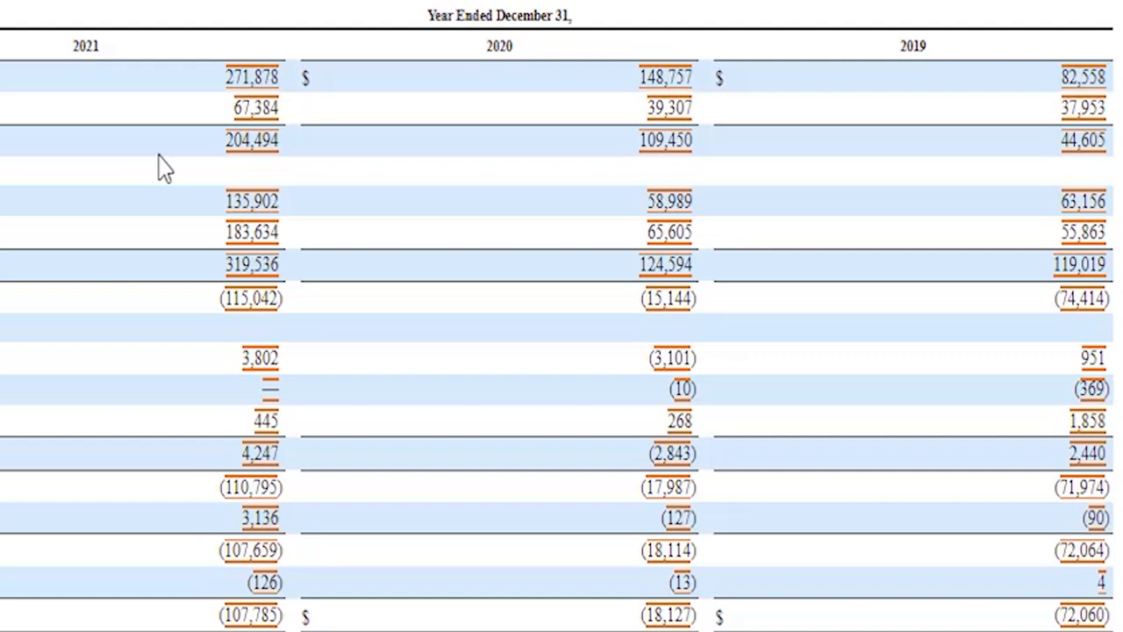
mouse_move(213, 184)
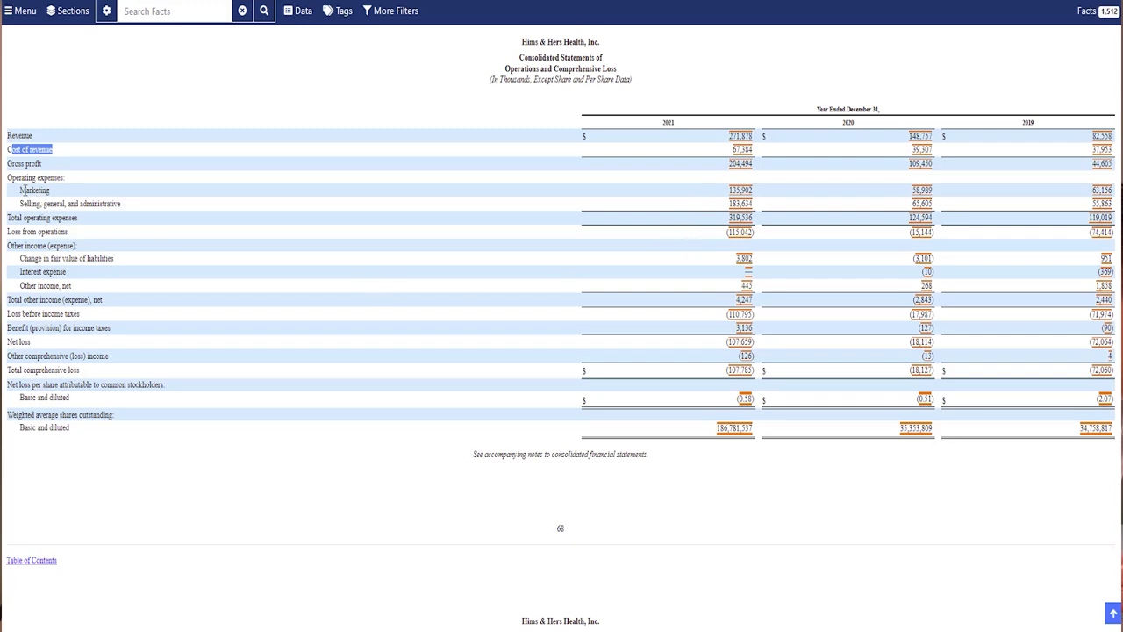
- Scroll up to the consolidated balance sheet showing 2021 total assets of $420,585K
left_click(34, 190)
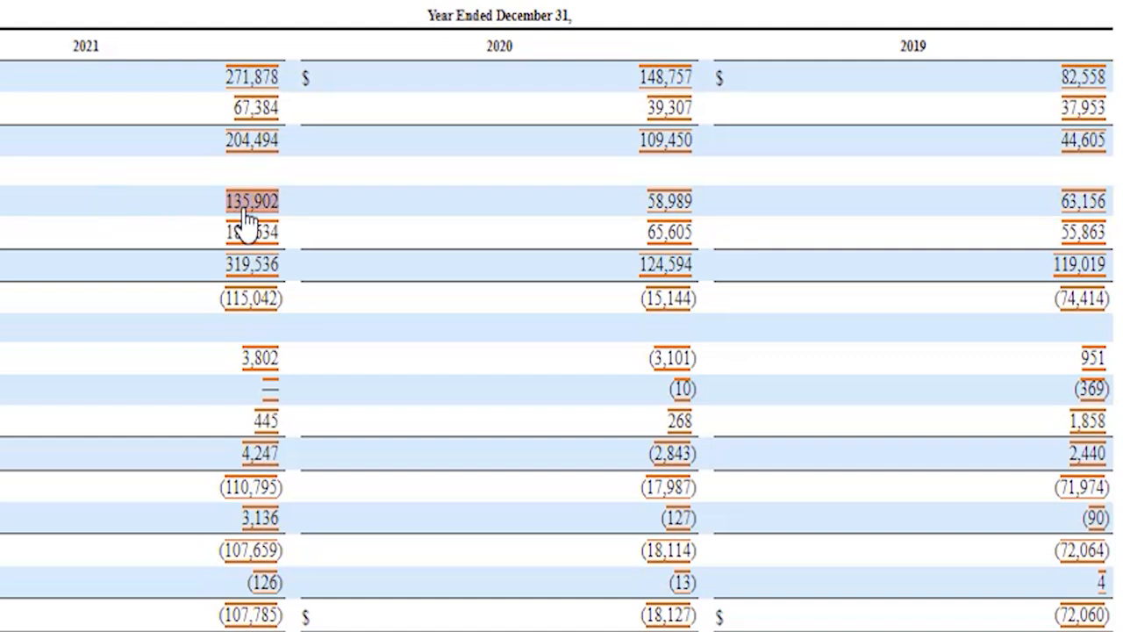
mouse_move(255, 215)
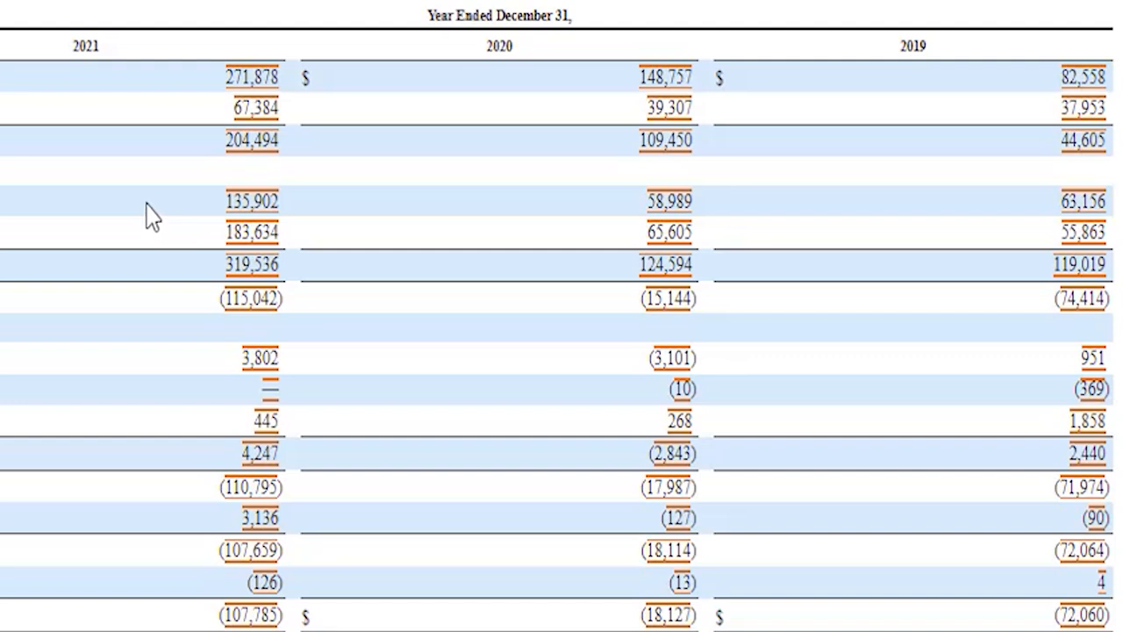
mouse_move(193, 311)
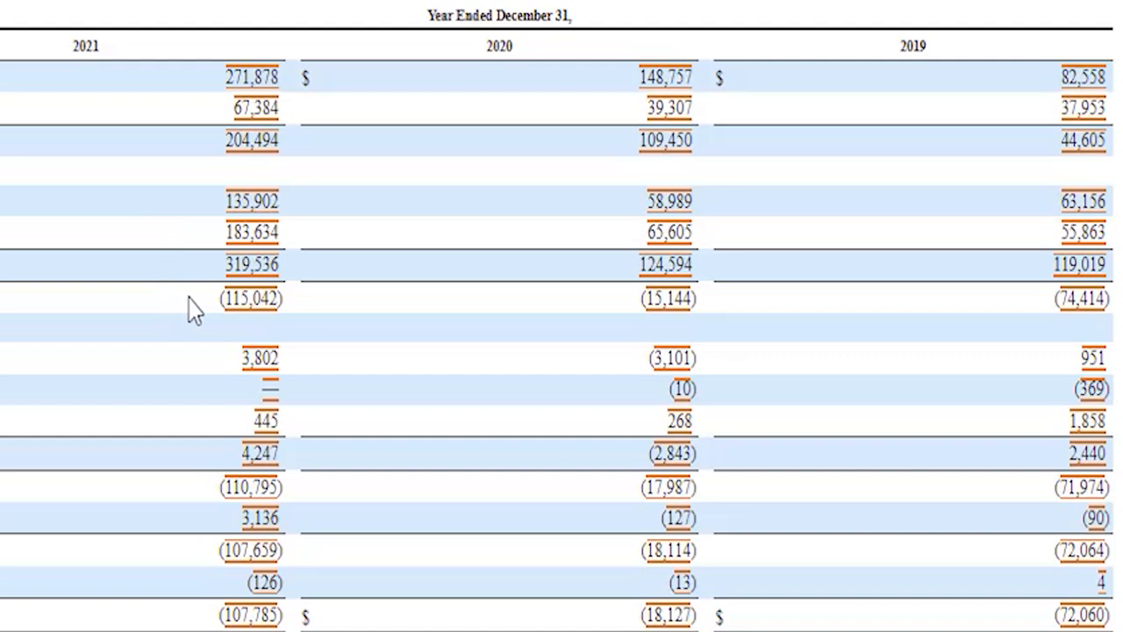
mouse_move(147, 264)
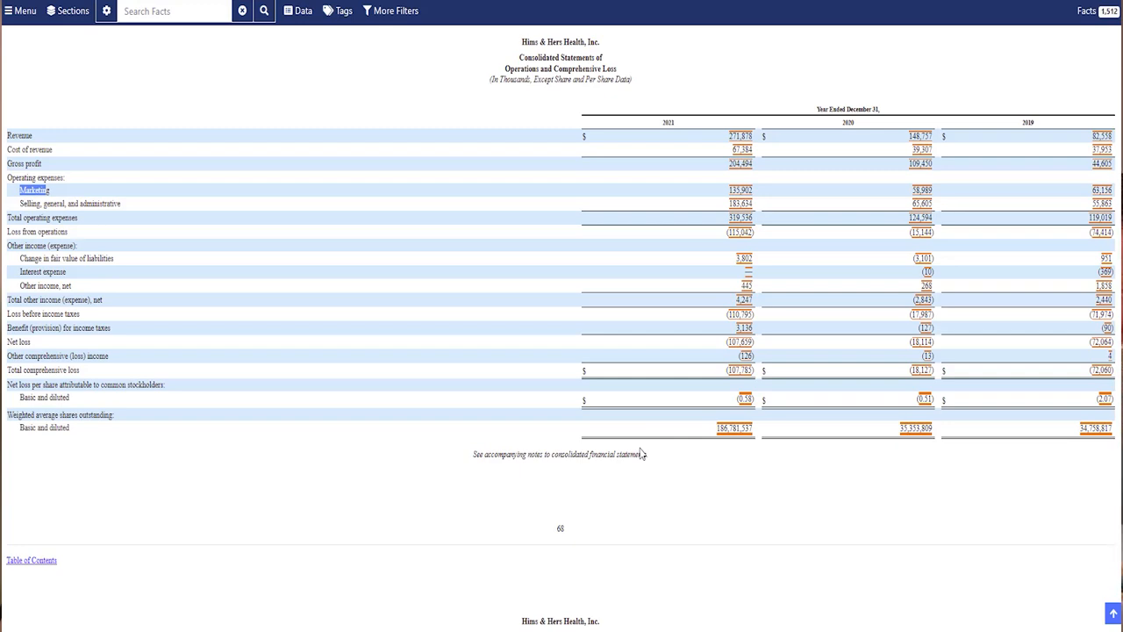
mouse_move(678, 434)
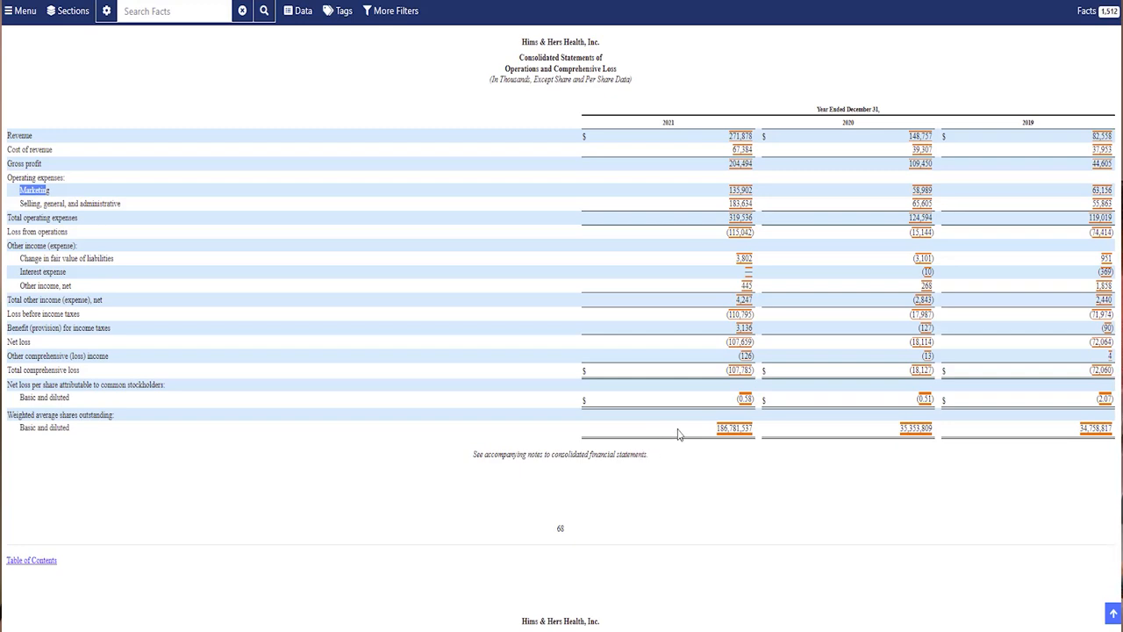
scroll("up", 3)
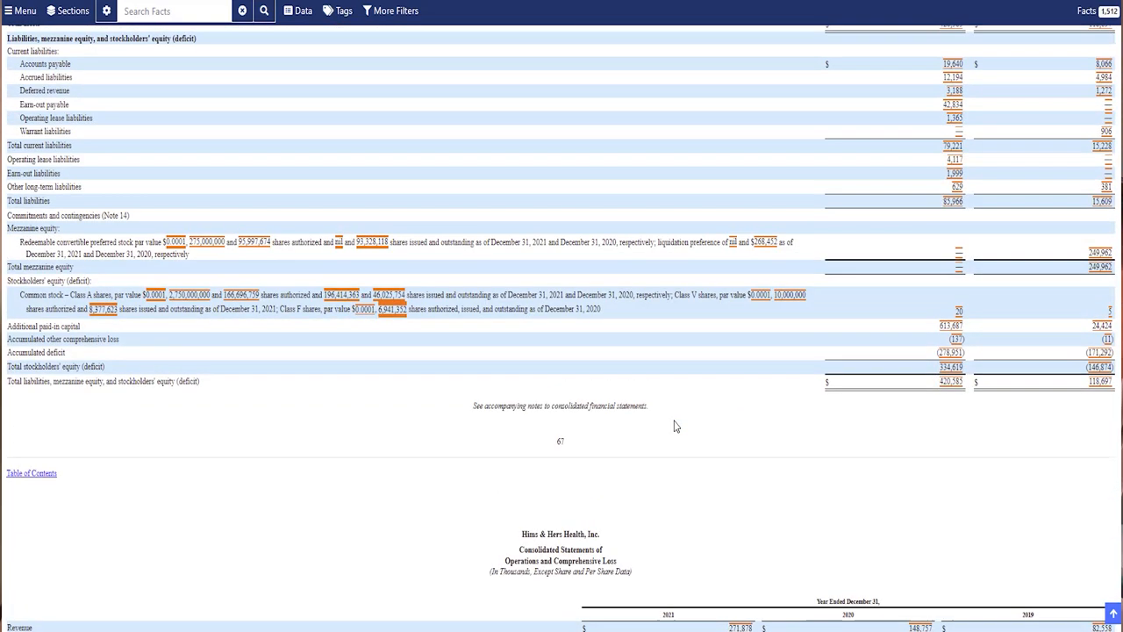
scroll("up", 3)
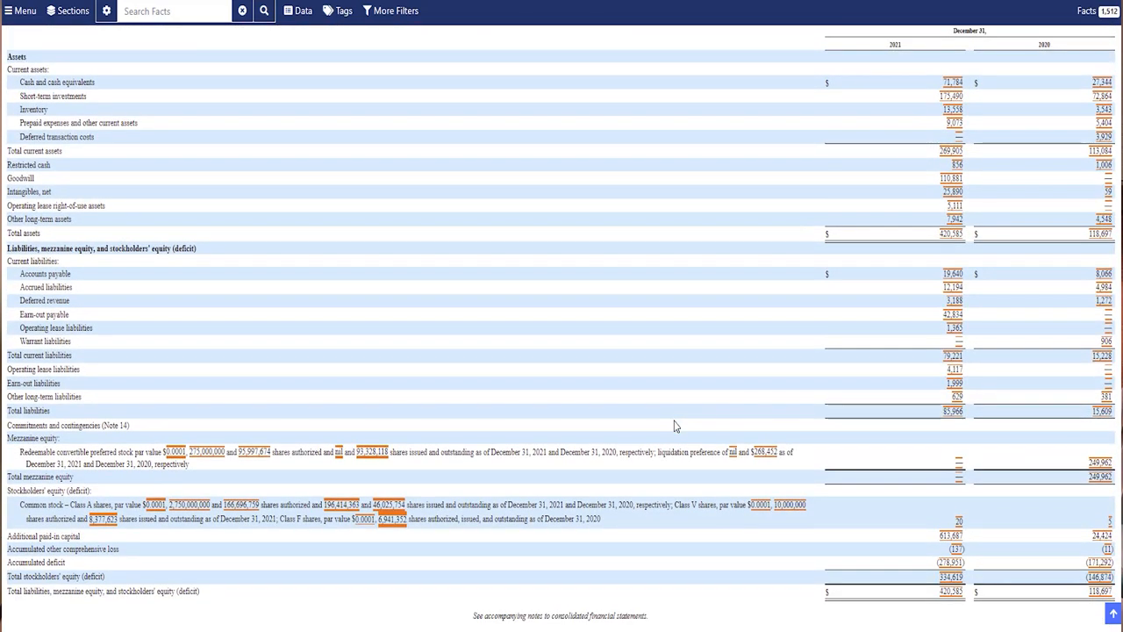
mouse_move(420, 178)
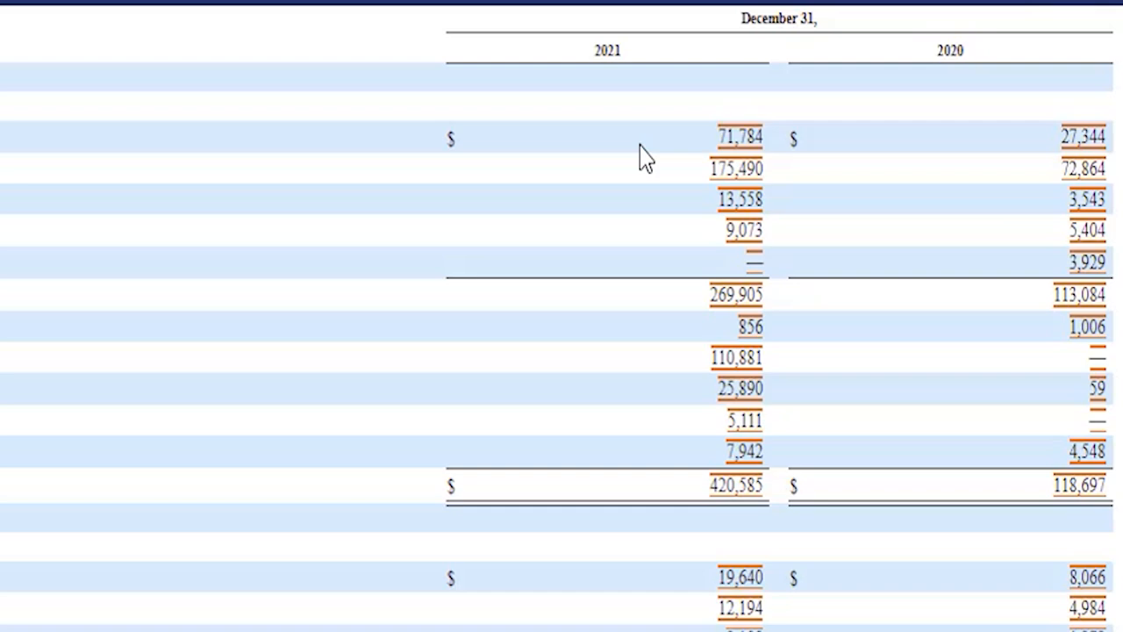
mouse_move(674, 158)
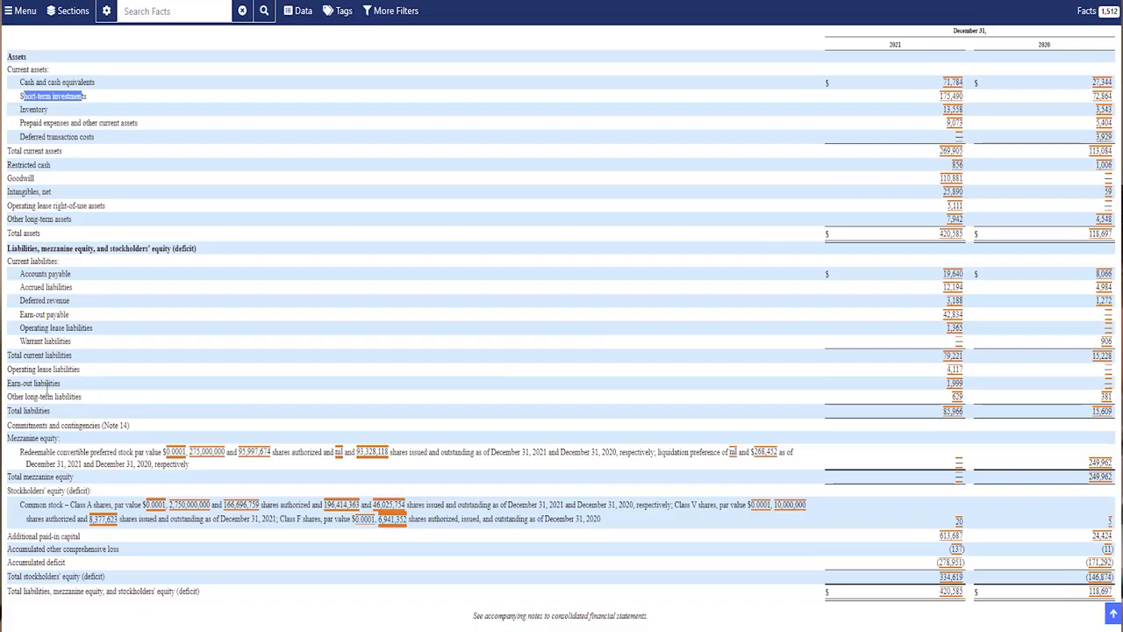
mouse_move(620, 401)
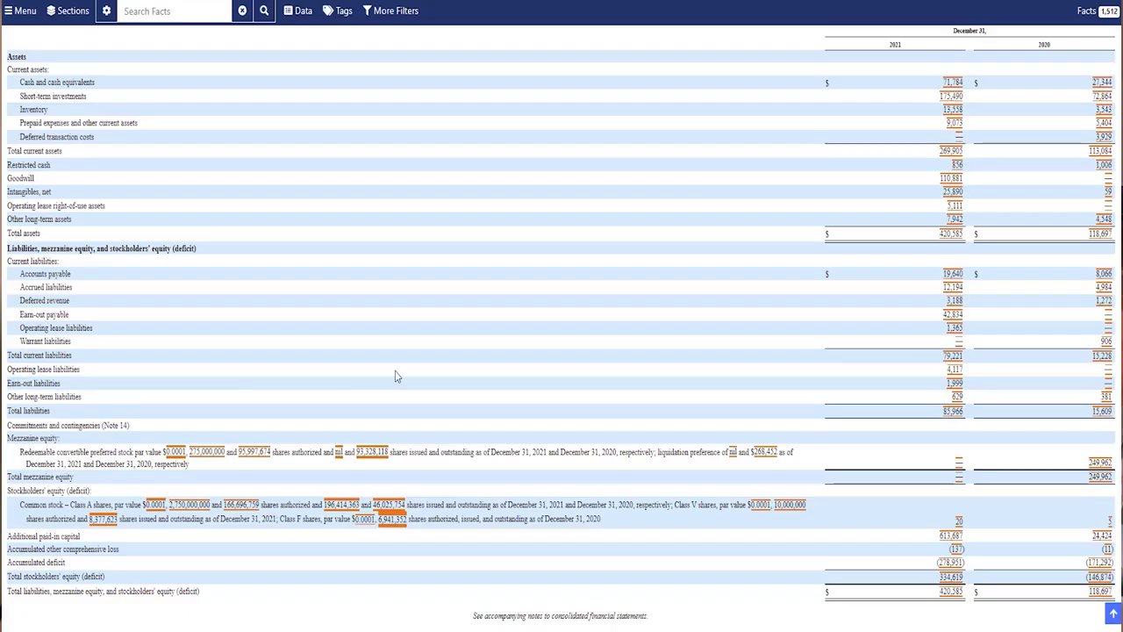
mouse_move(443, 341)
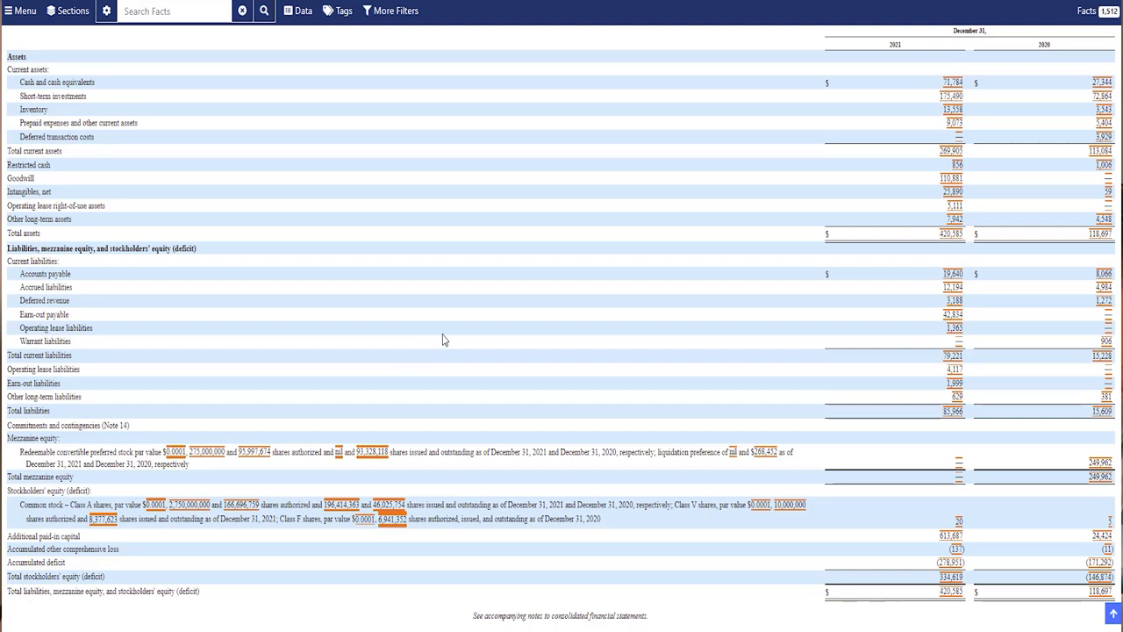